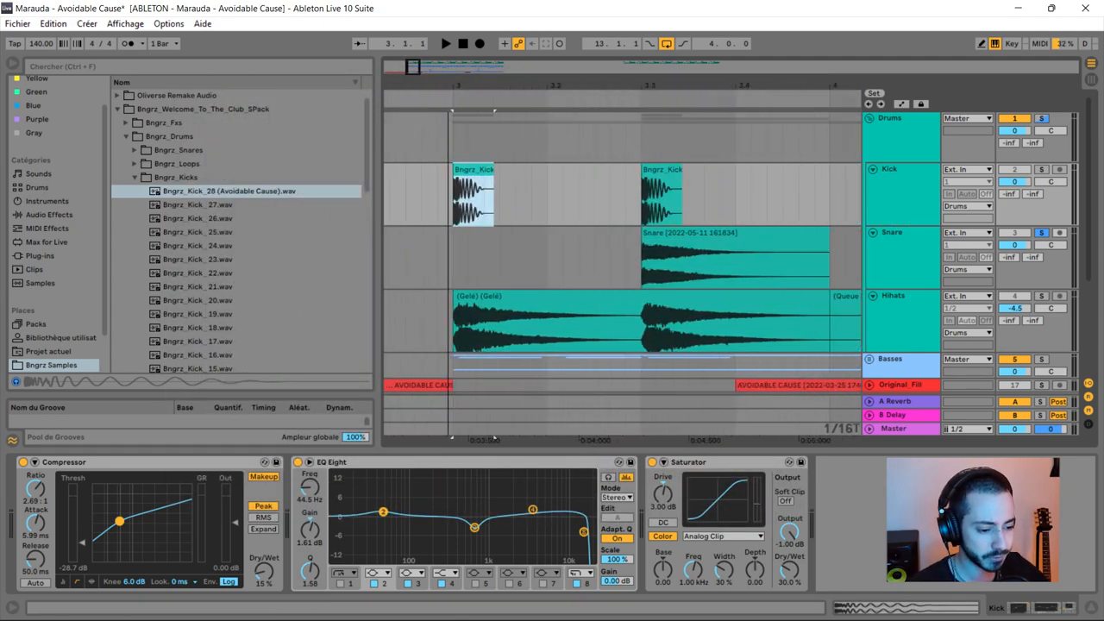
Solo the Kick track and scroll over to the Snare's EQ Eight and Utility.
left_click(444, 43)
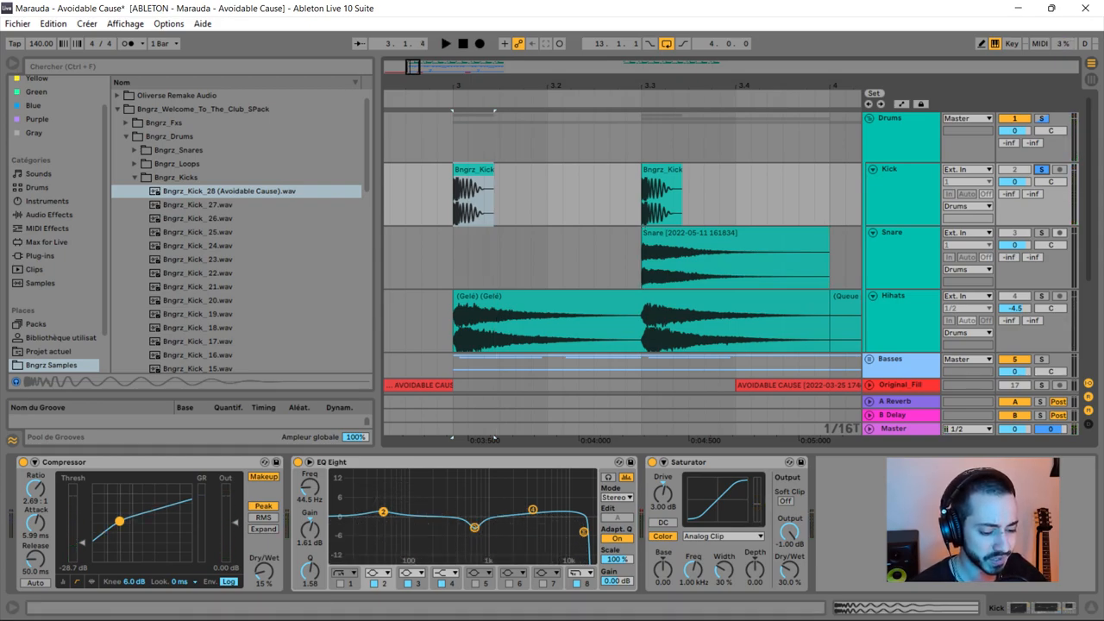
scroll("right", 3)
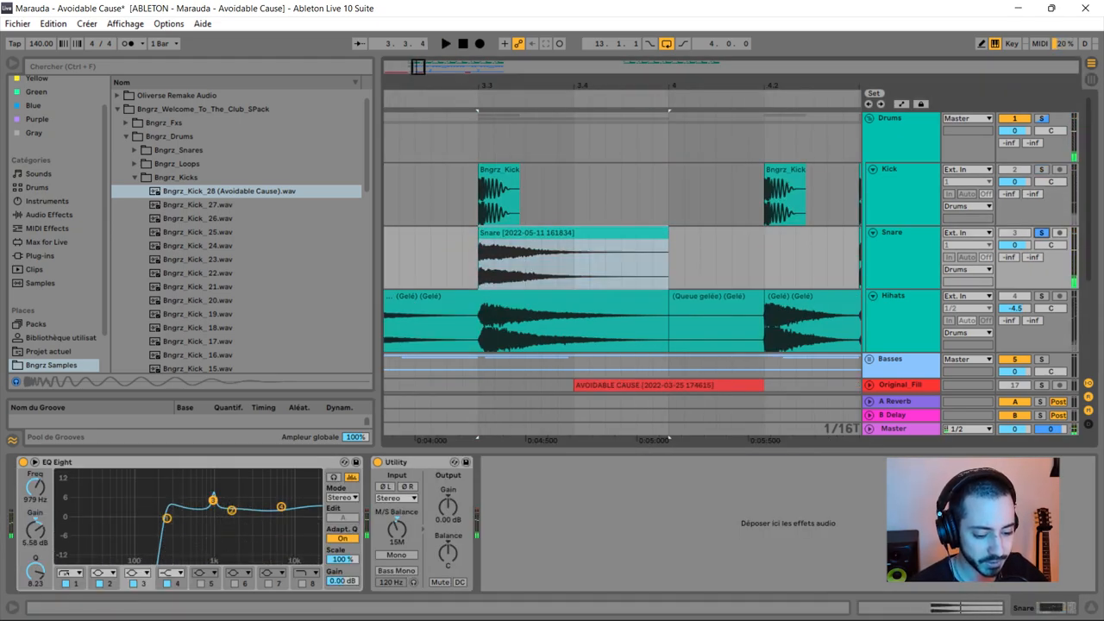
Mark a time selection from bar 3 to 4 on the Hihats track.
left_click_drag(213, 499, 211, 489)
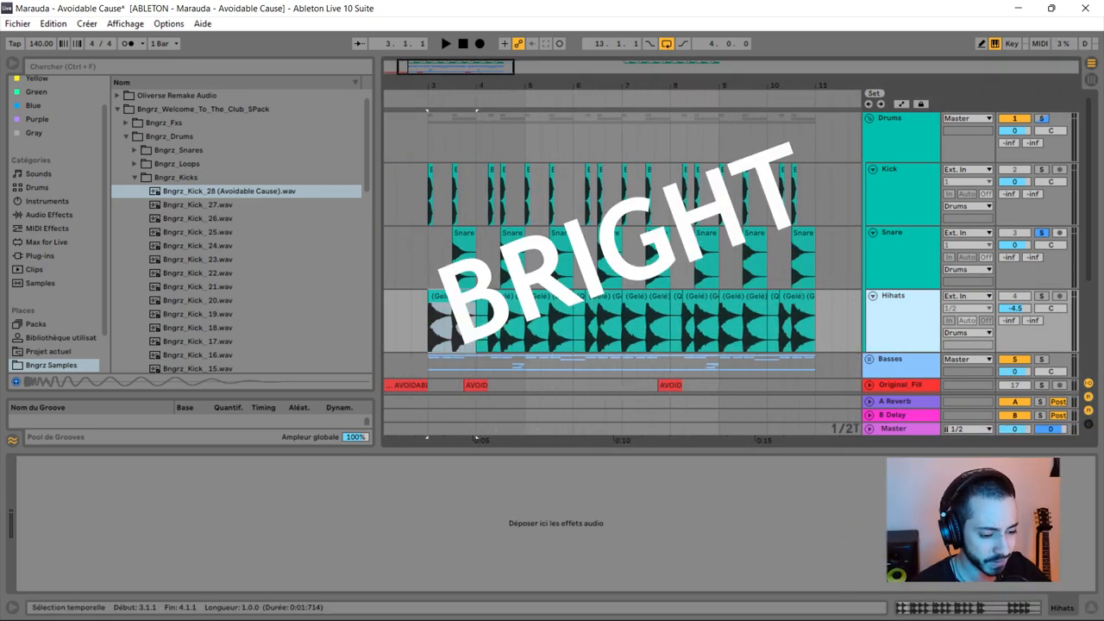
Search 'eq' and shape the hi-hat EQ Eight low cut near 1 kHz.
type("eq")
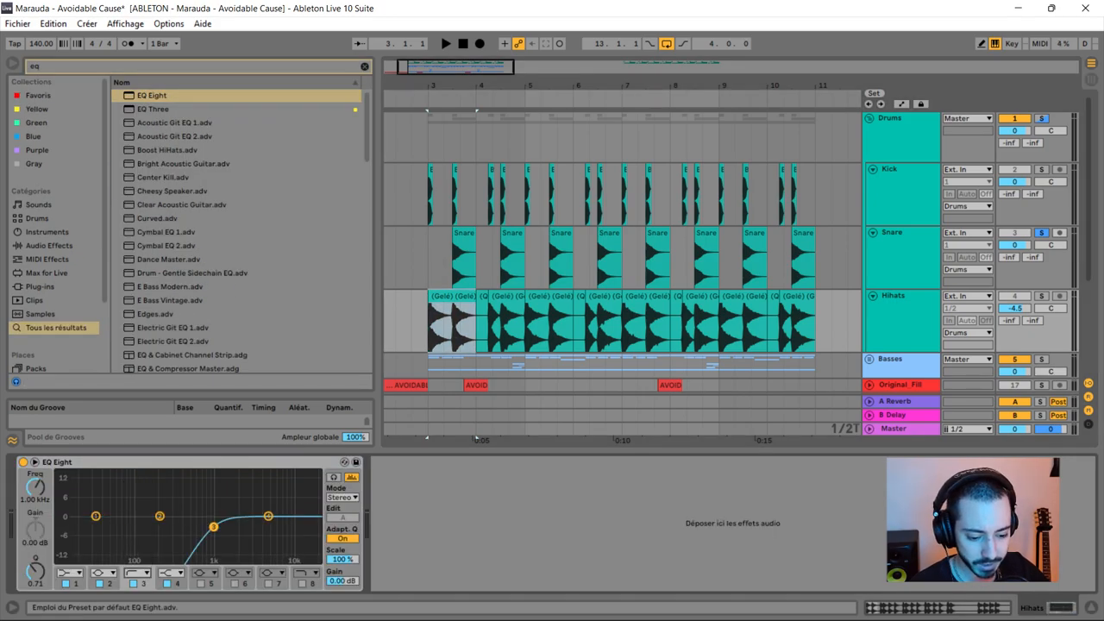
left_click_drag(213, 527, 209, 517)
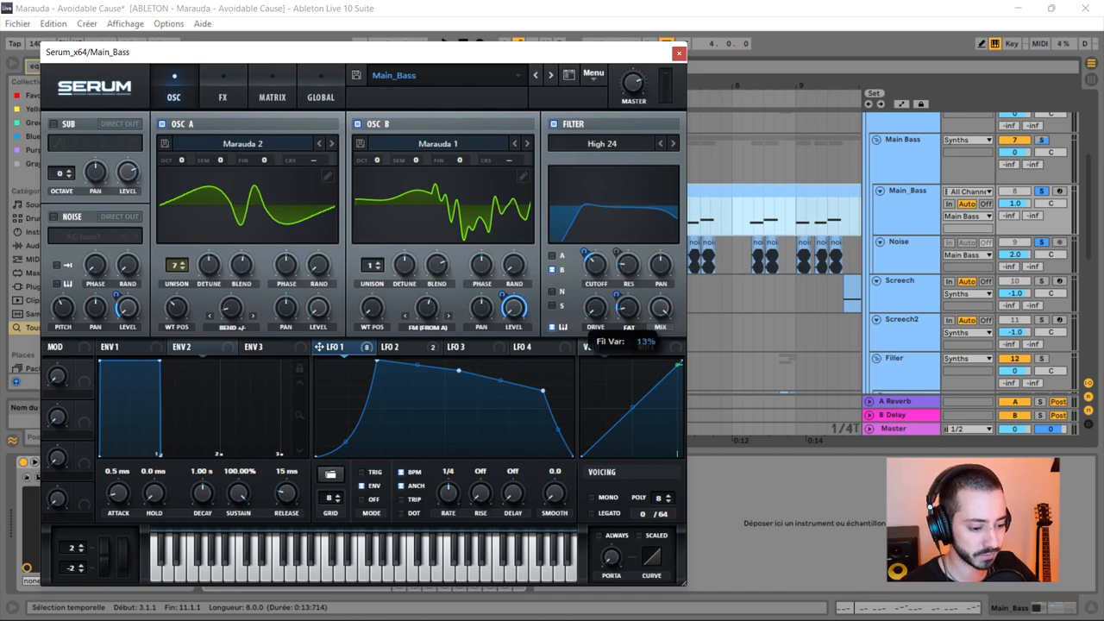
Show the Main_Bass Serum patch on its OSC page with both Marauda wavetables.
left_click(222, 98)
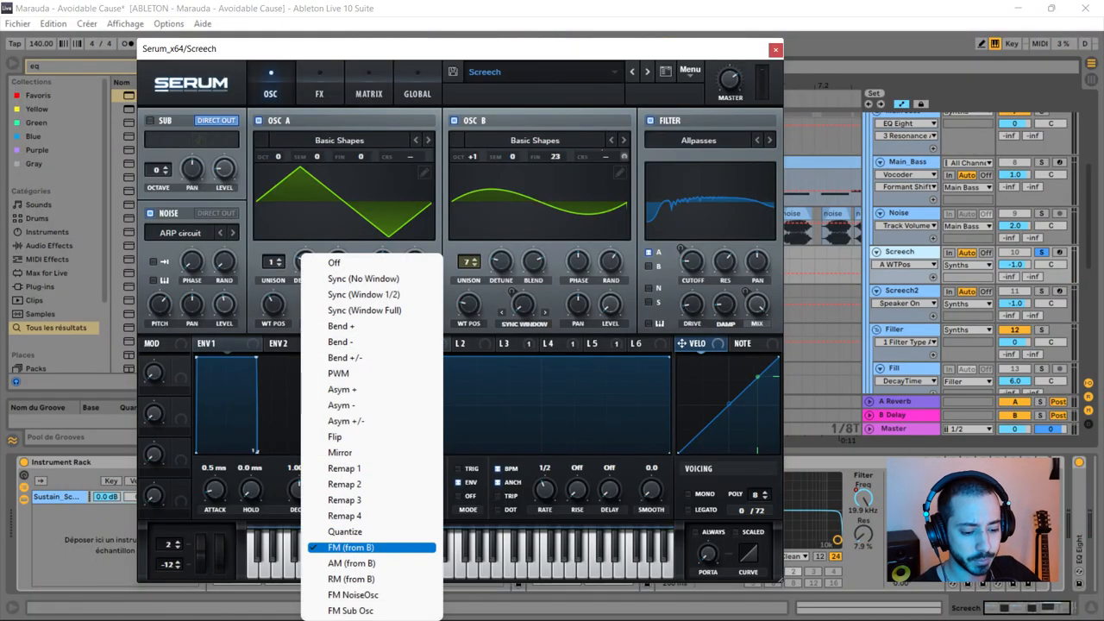
Set Screech oscillator A warp to FM from B at 48%, OSC B Fine 20.
left_click(365, 546)
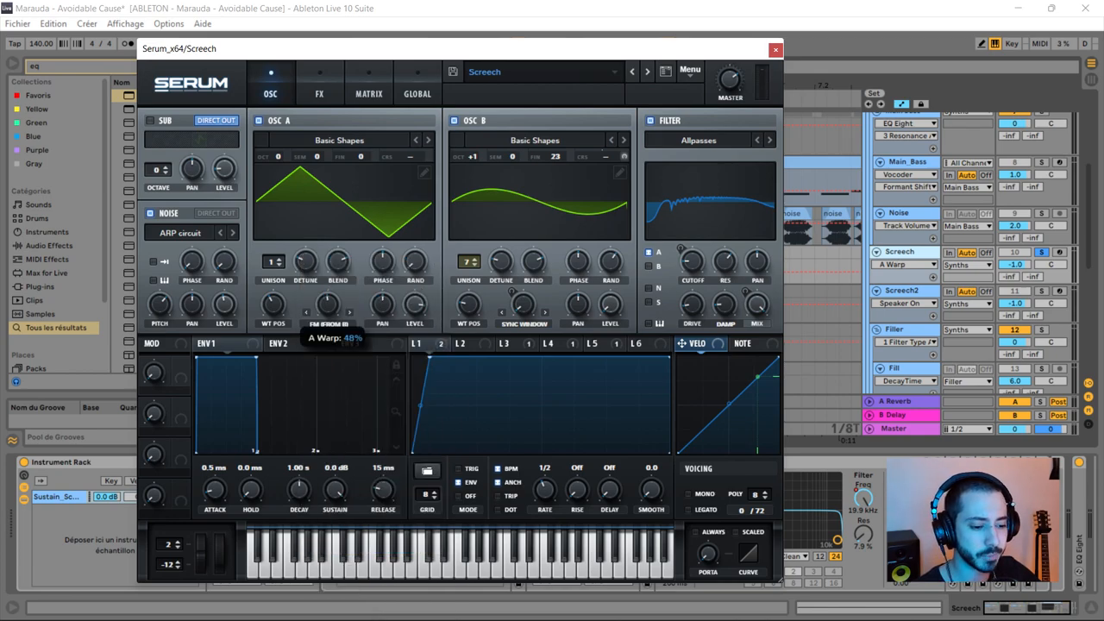
left_click(353, 344)
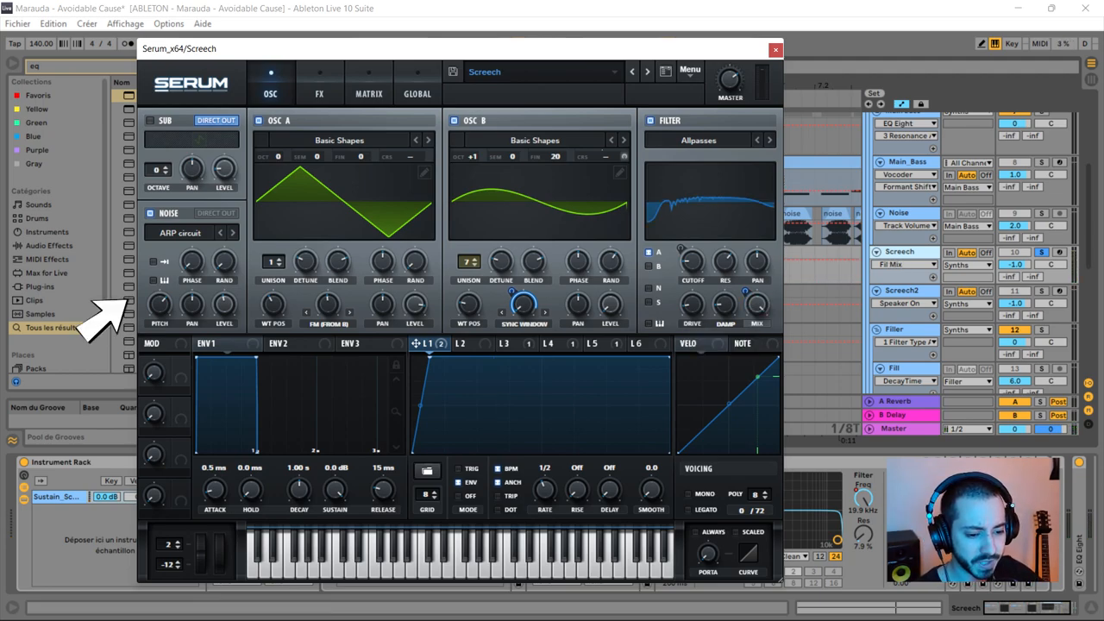
left_click(319, 93)
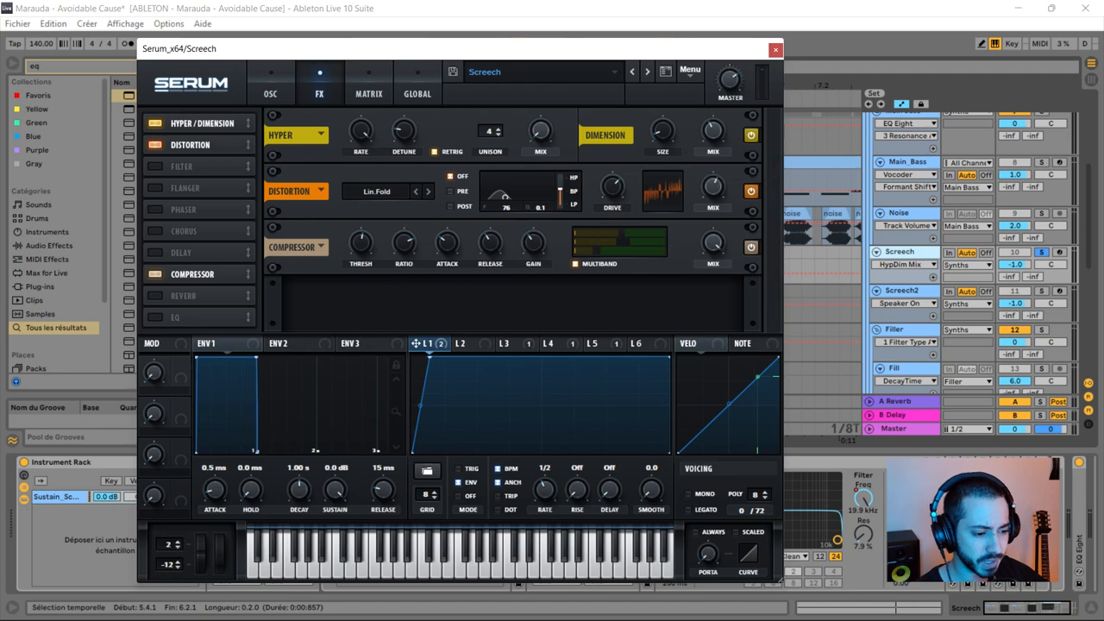
Display Screech's Hyper/Dimension, Lin.Fold distortion and Compressor effects.
left_click(382, 190)
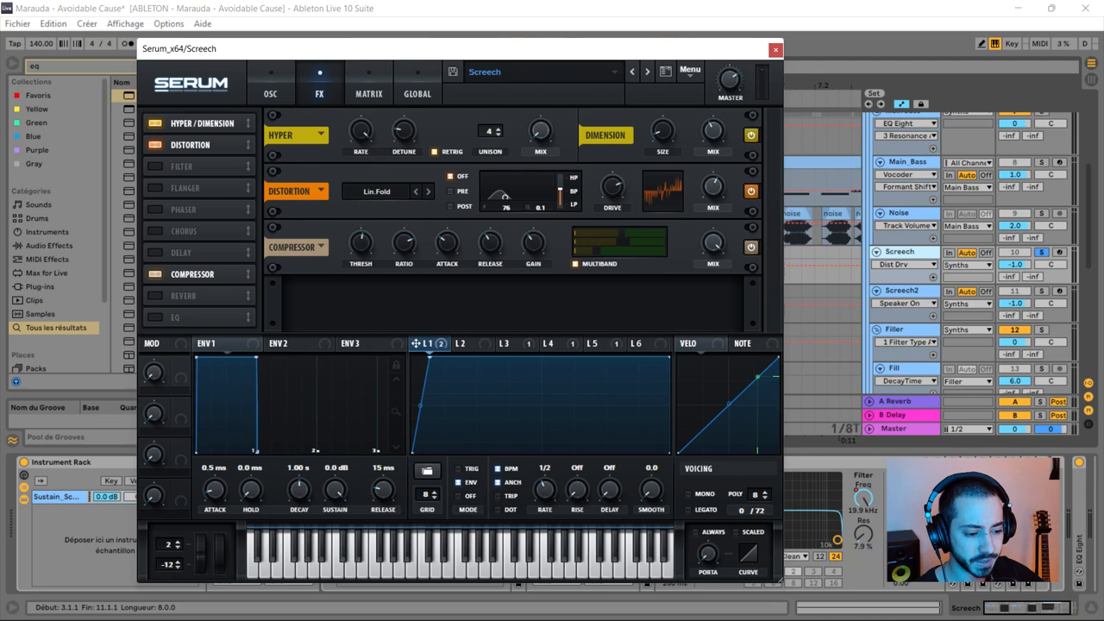
left_click(774, 49)
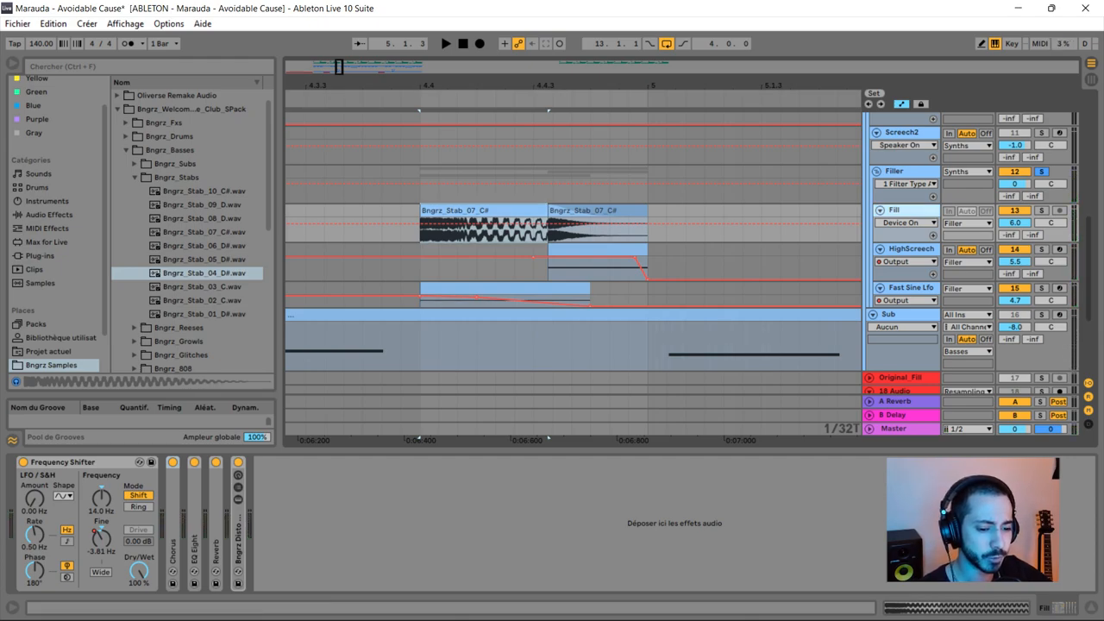
Select the Fast Sine Lfo track and bring up its sine-oscillator Serum window.
left_click(194, 258)
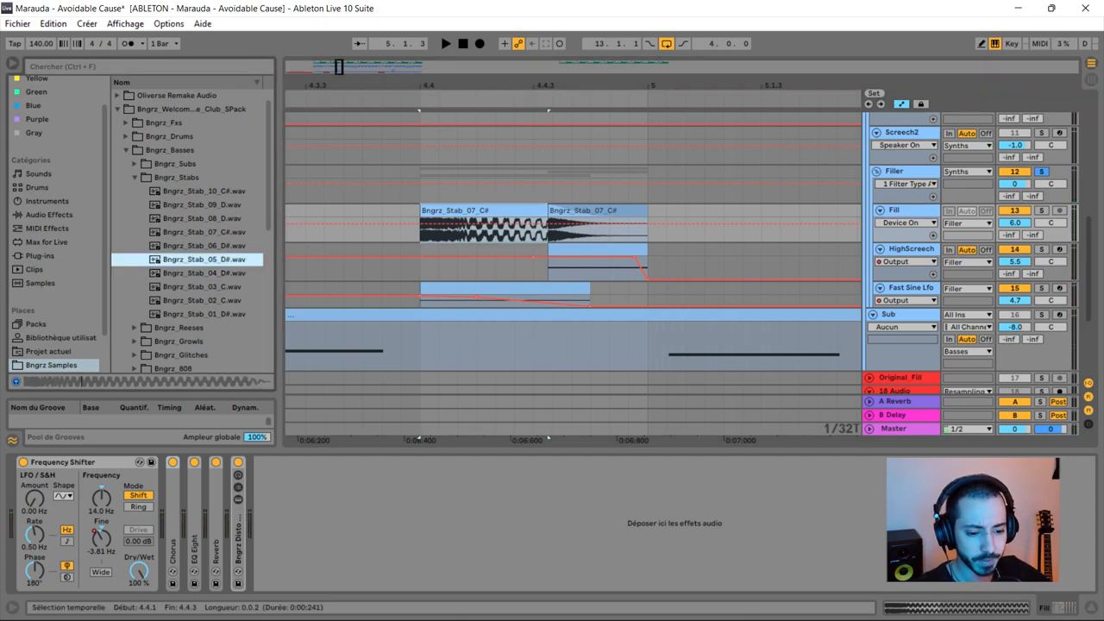
left_click(188, 273)
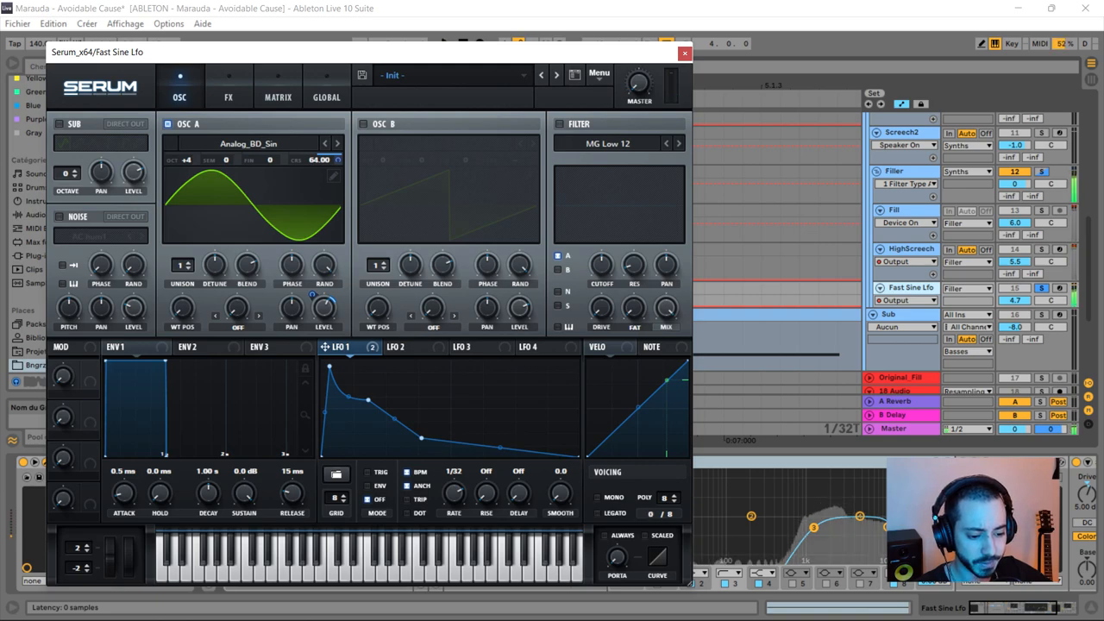
left_click(684, 53)
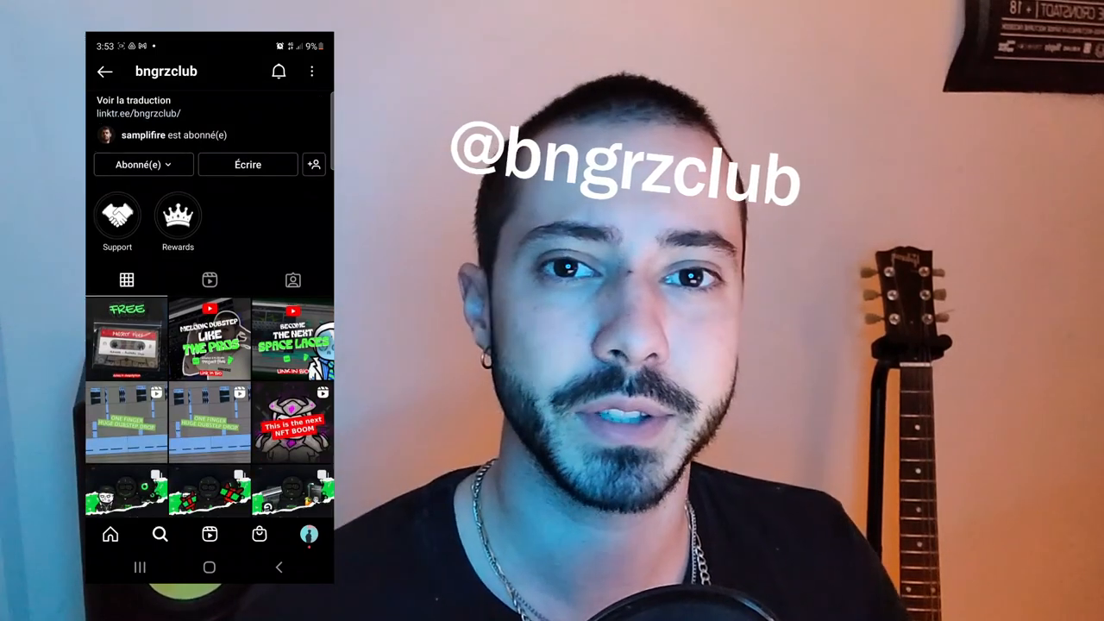
Go to the Shop page of bangerzdripclub.com to list its products.
left_click(127, 336)
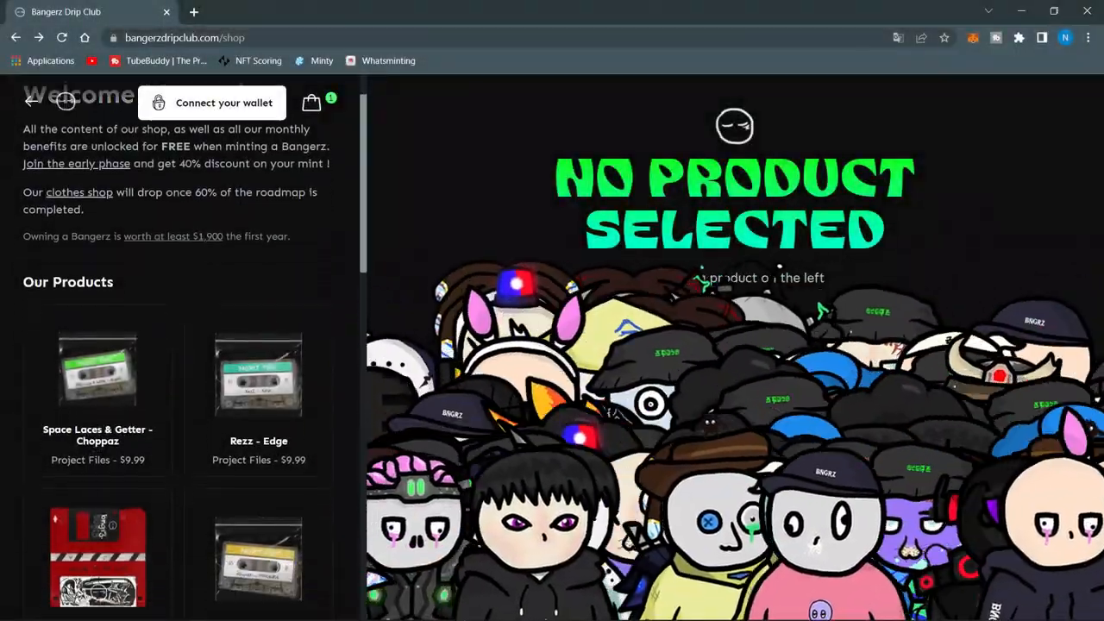
Scroll past the site roadmap and general-chat, then switch to Discord's feedback channel.
scroll("down", 3)
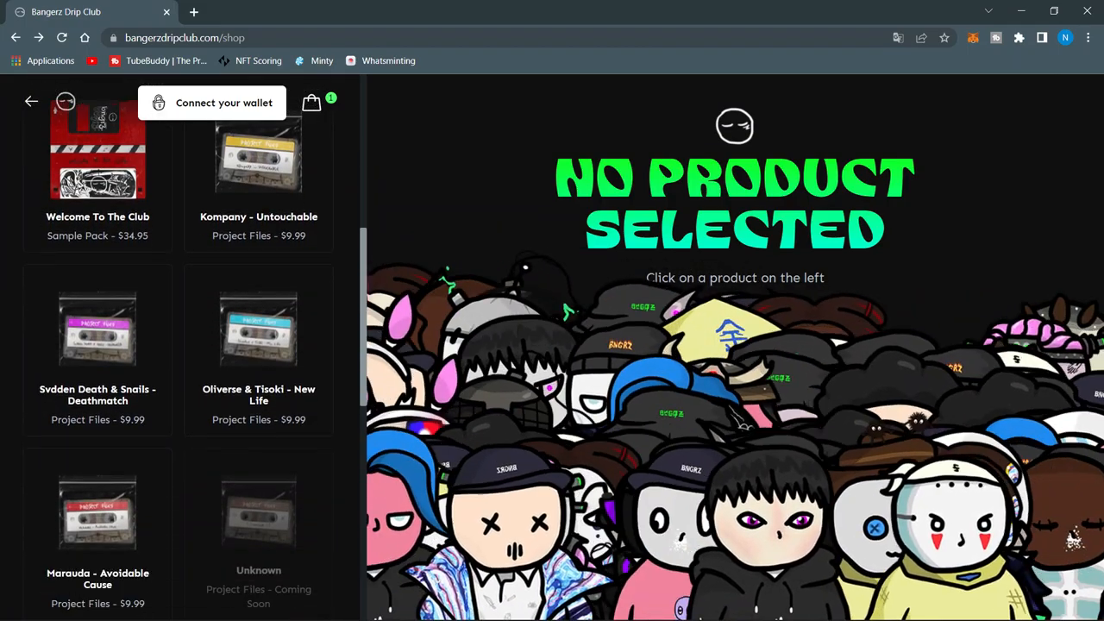
scroll("down", 3)
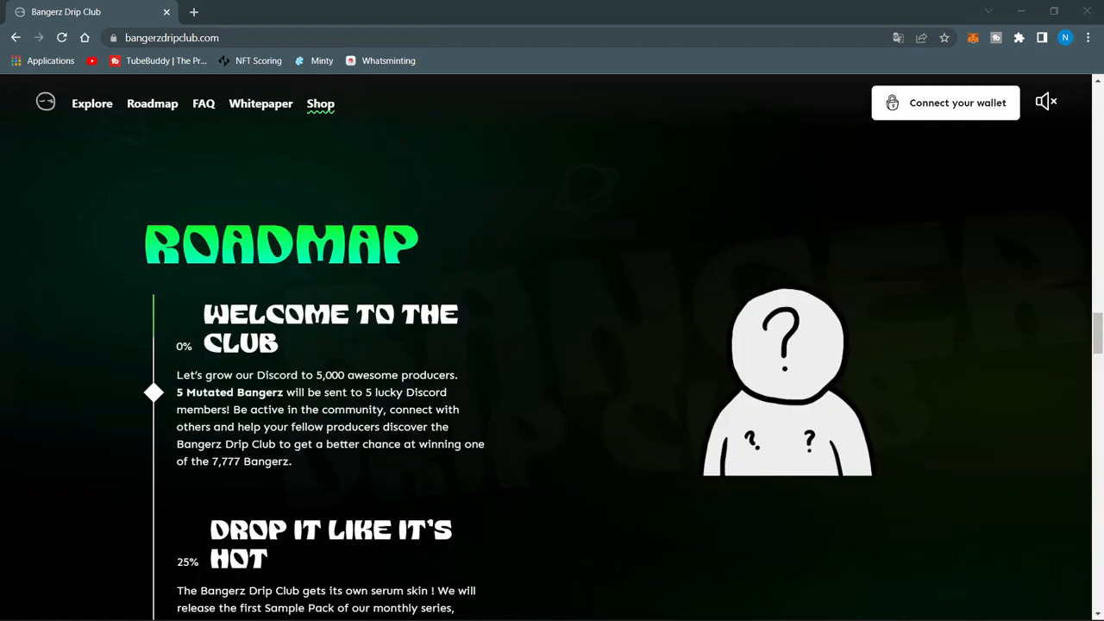
scroll("down", 3)
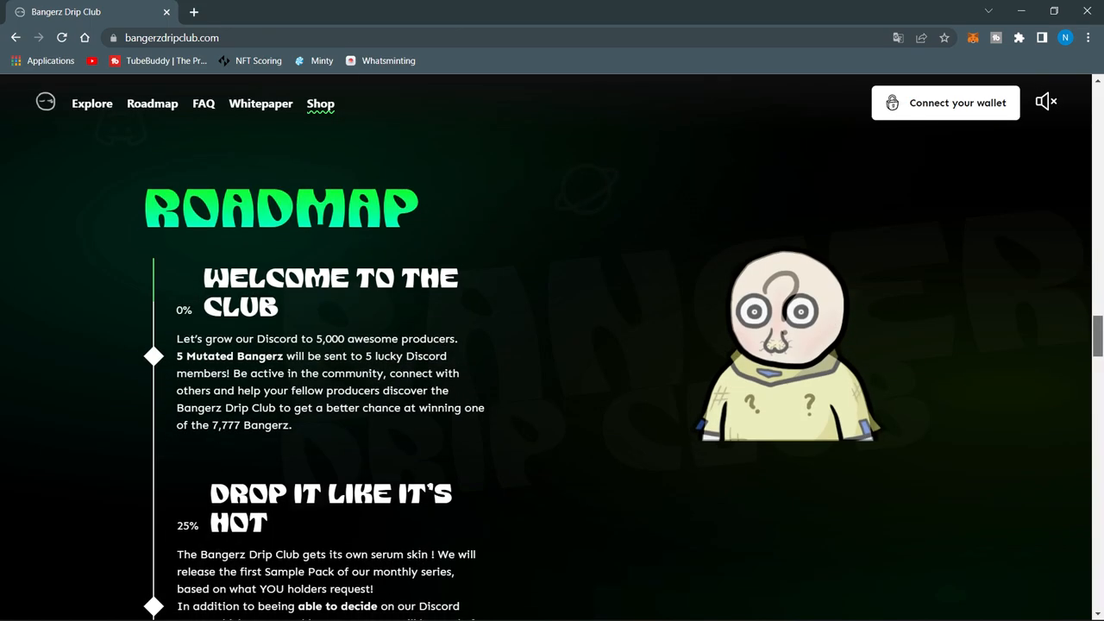
scroll("down", 3)
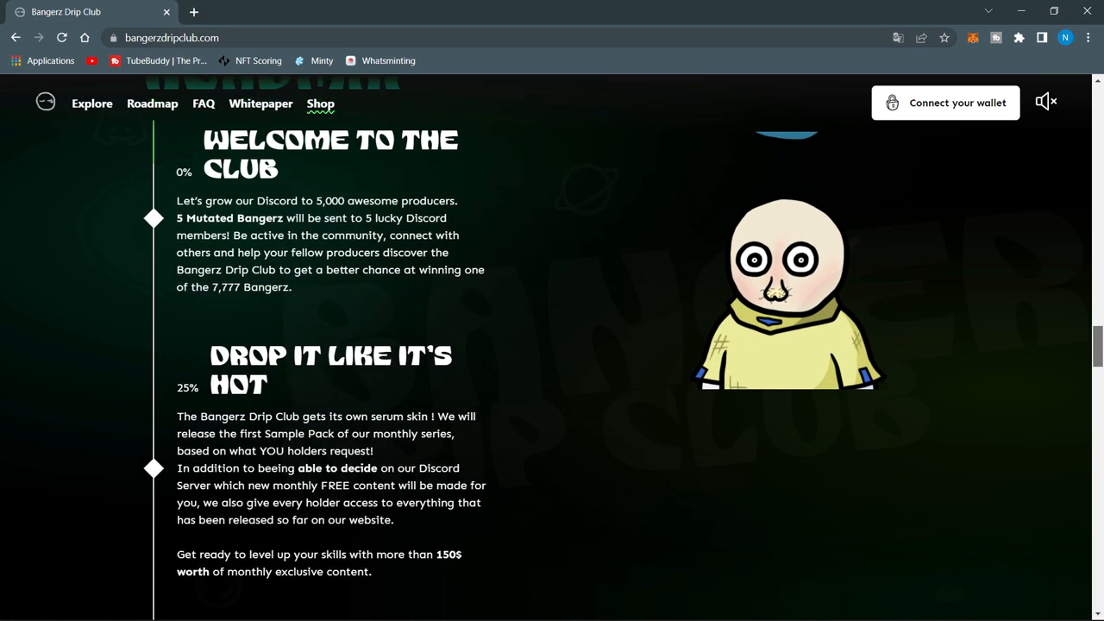
scroll("down", 3)
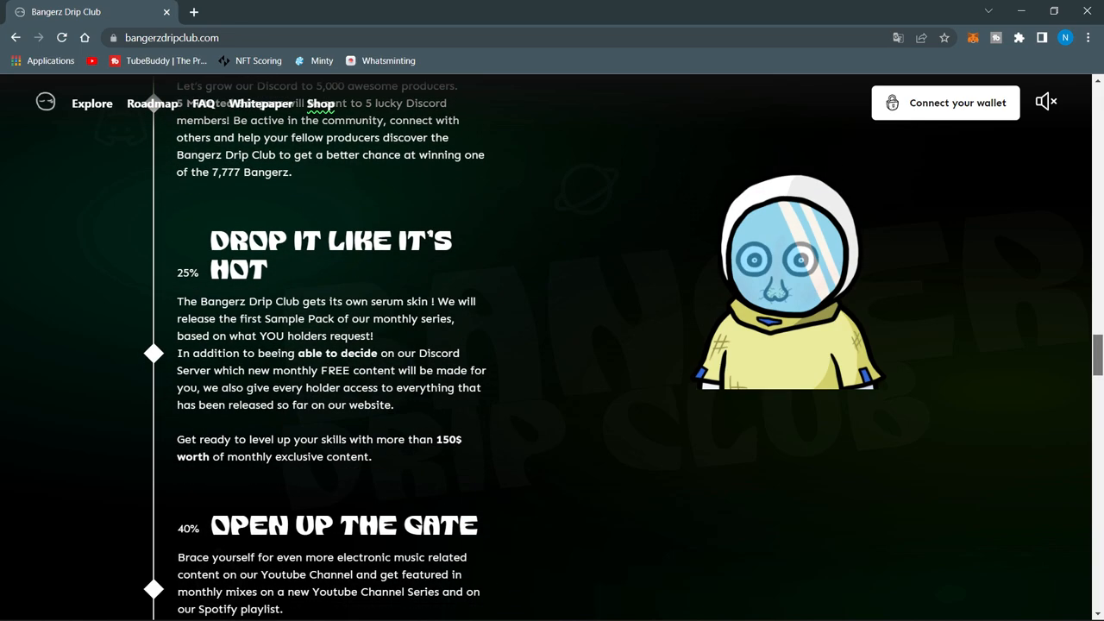
scroll("down", 3)
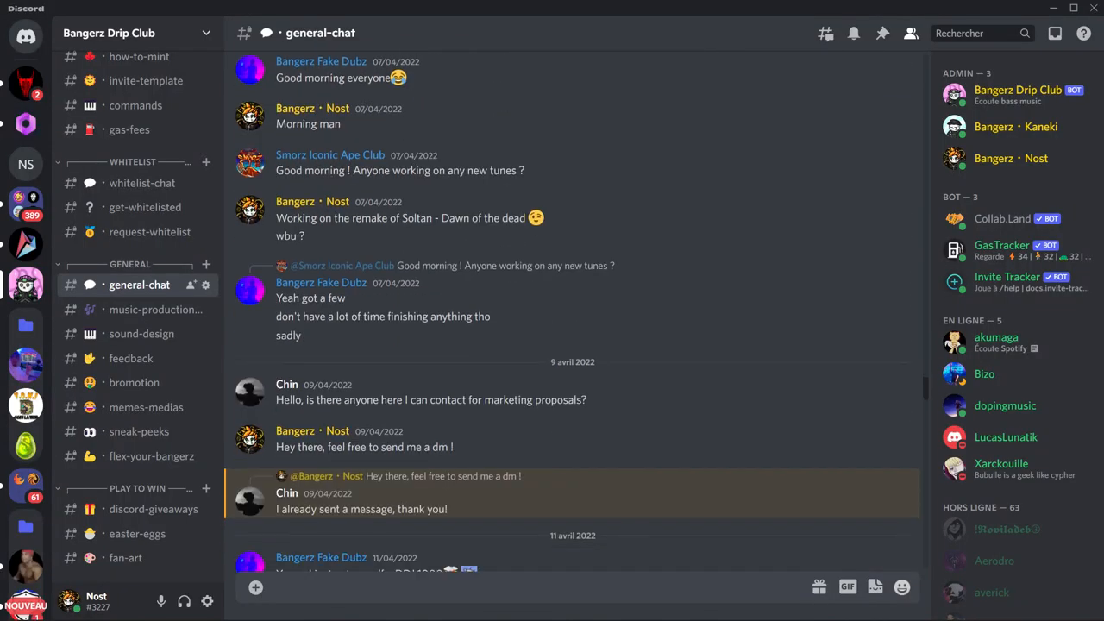
scroll("down", 3)
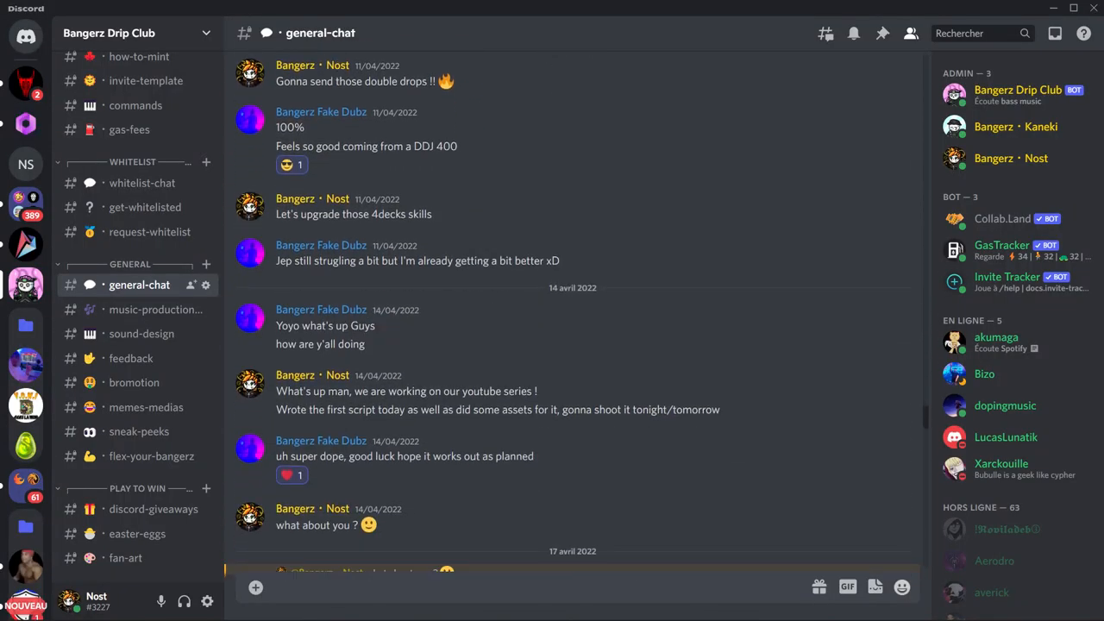
left_click(131, 358)
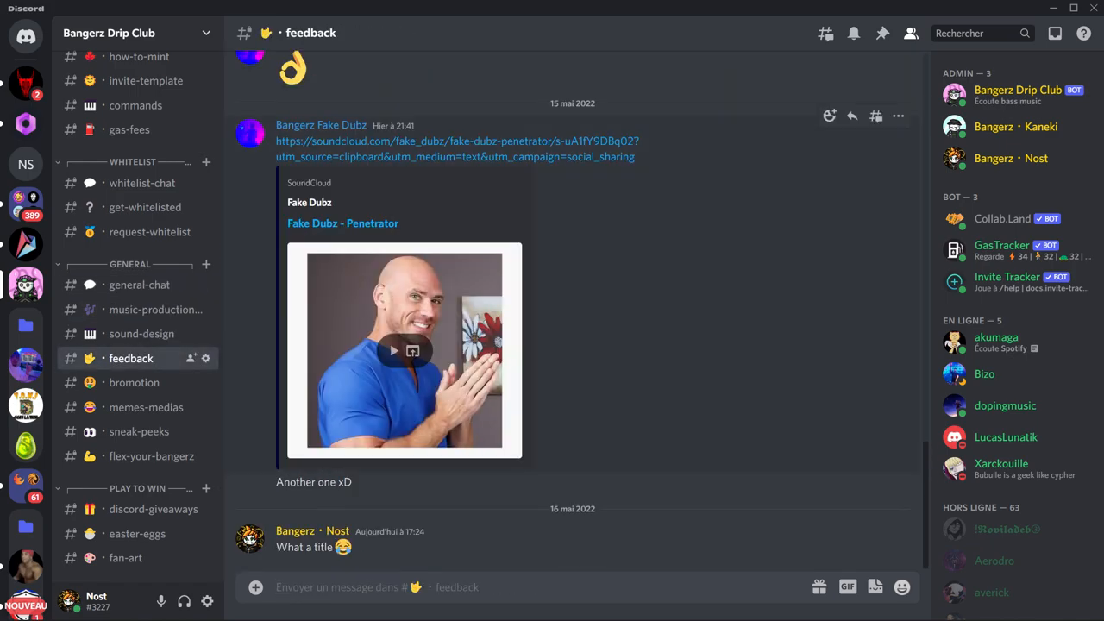